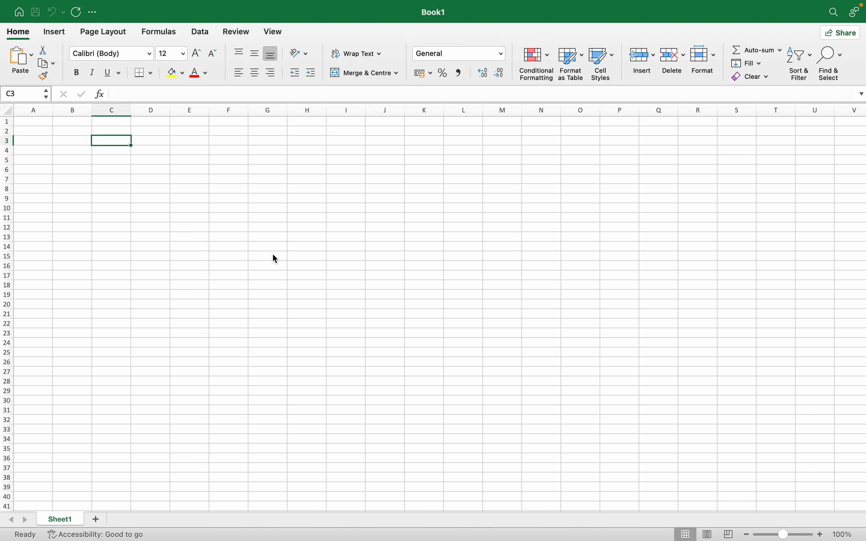
mouse_move(535, 392)
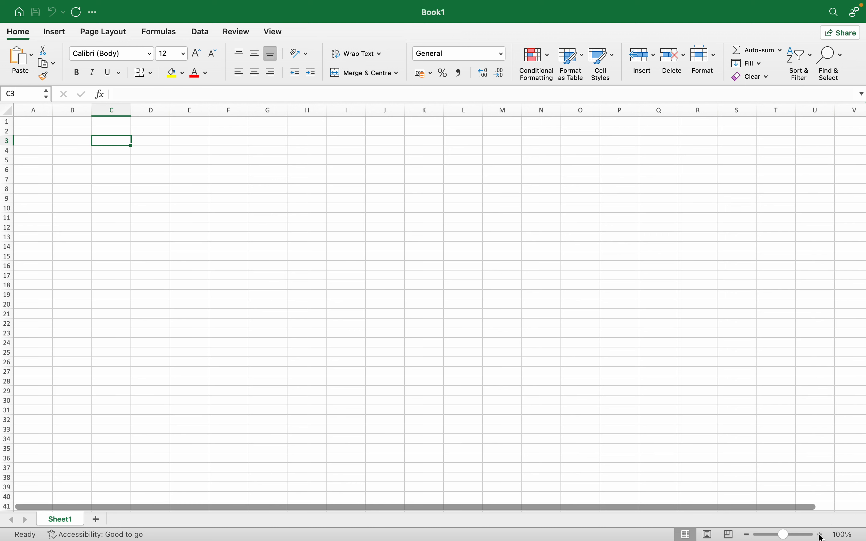
Select cell B2 and bring up its Data Validation dialog from the Data commands
click(818, 534)
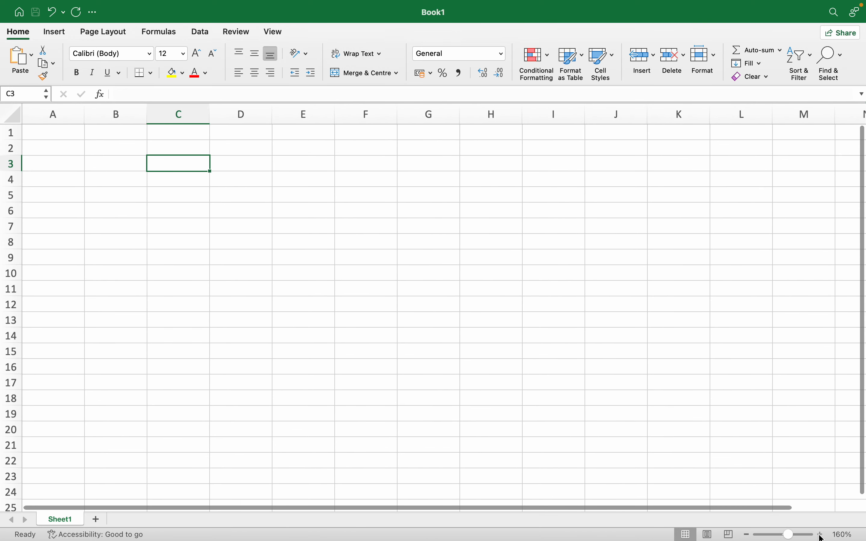
click(818, 533)
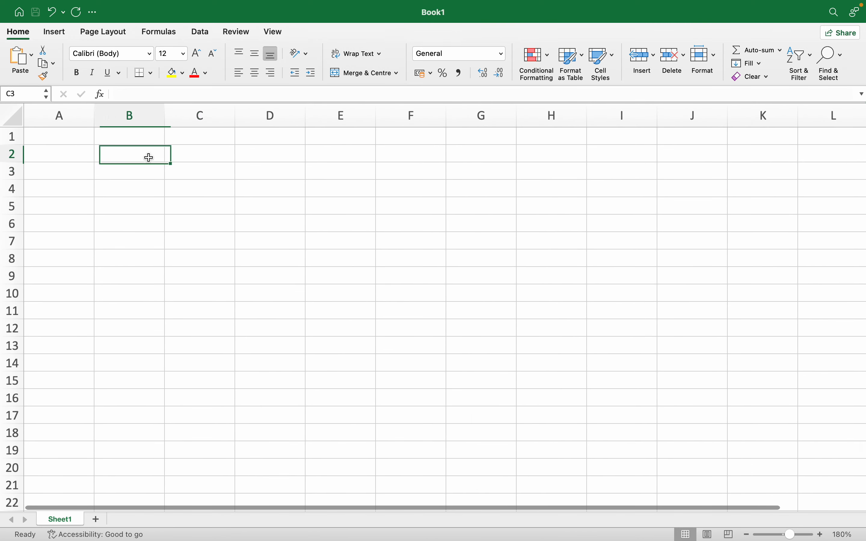
click(129, 153)
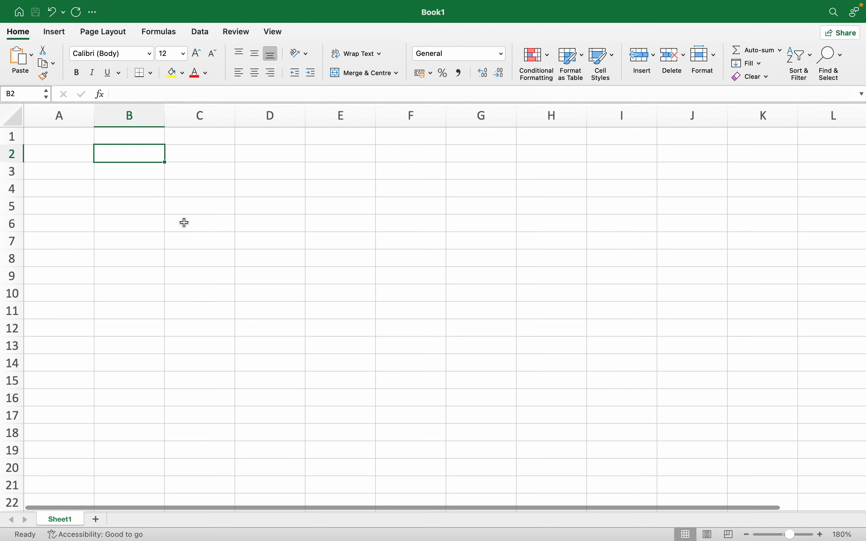
mouse_move(133, 156)
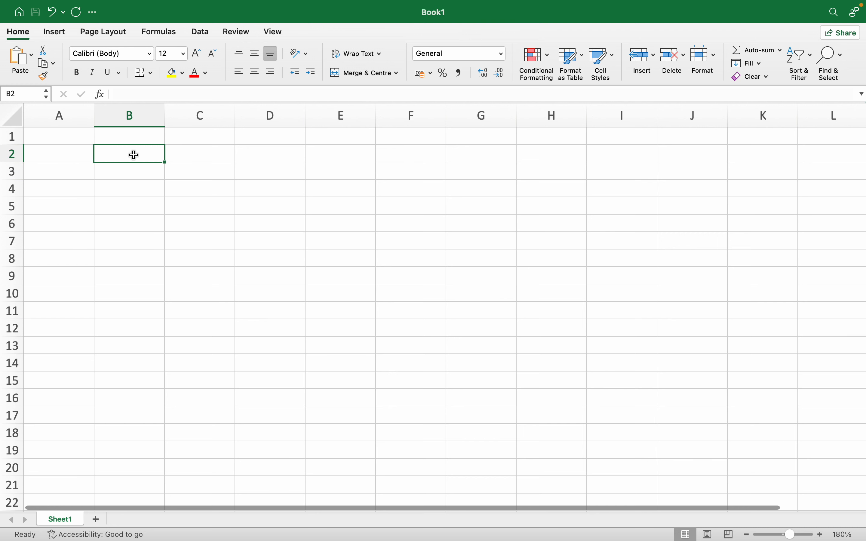
mouse_move(130, 156)
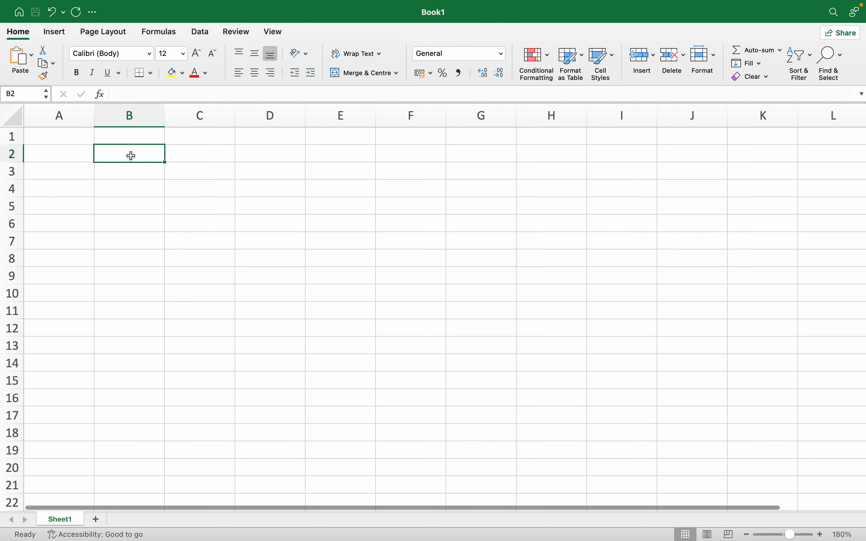
mouse_move(216, 185)
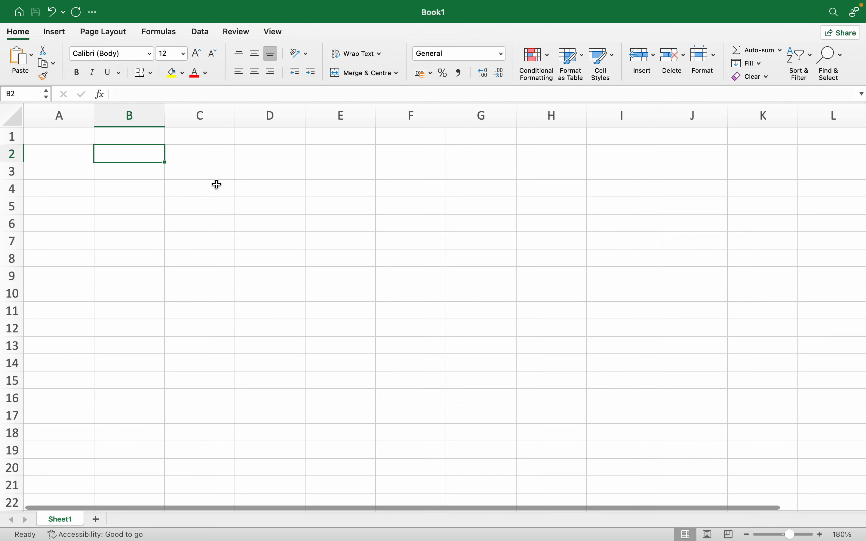
mouse_move(143, 159)
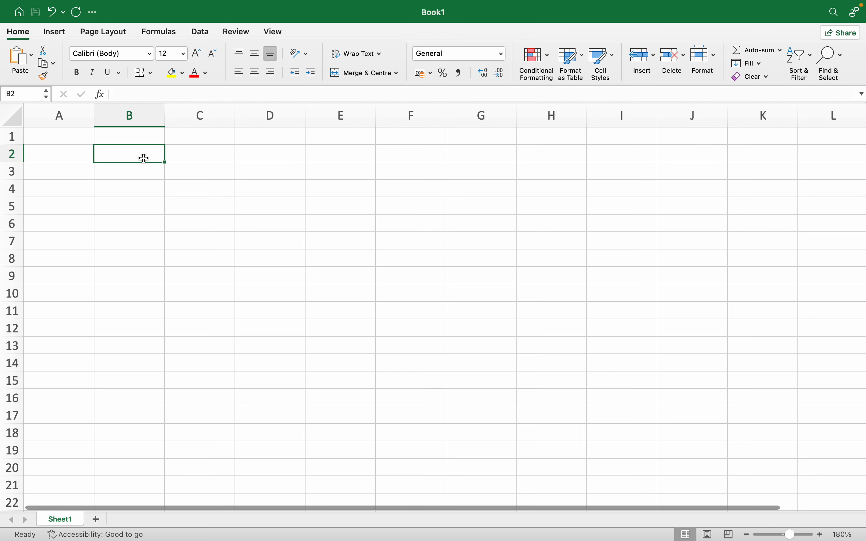
mouse_move(125, 198)
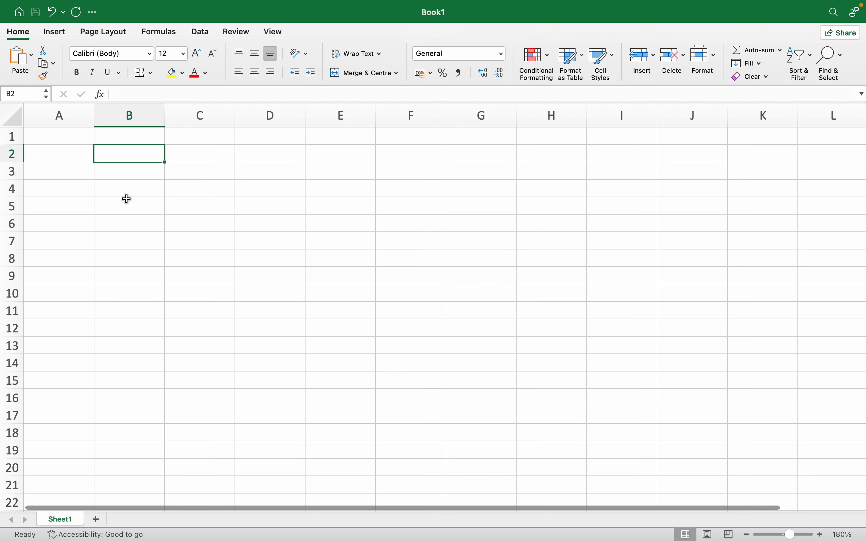
click(199, 31)
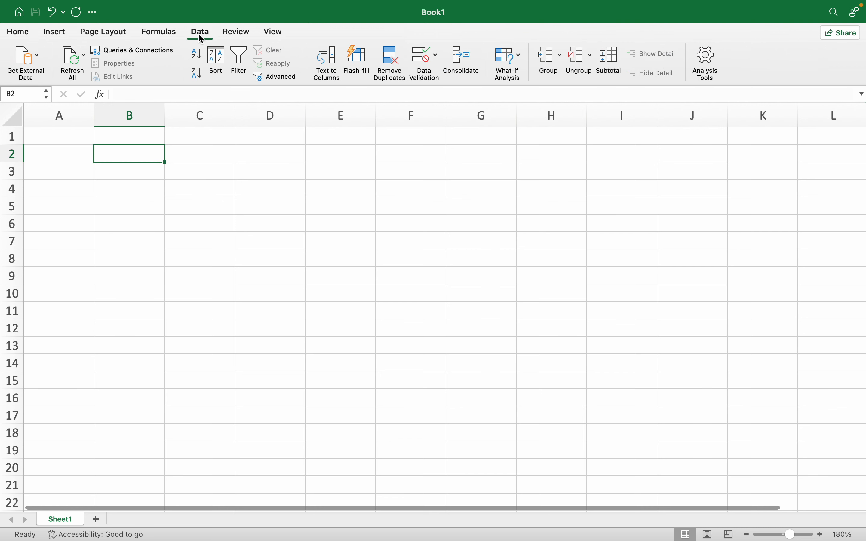
mouse_move(420, 63)
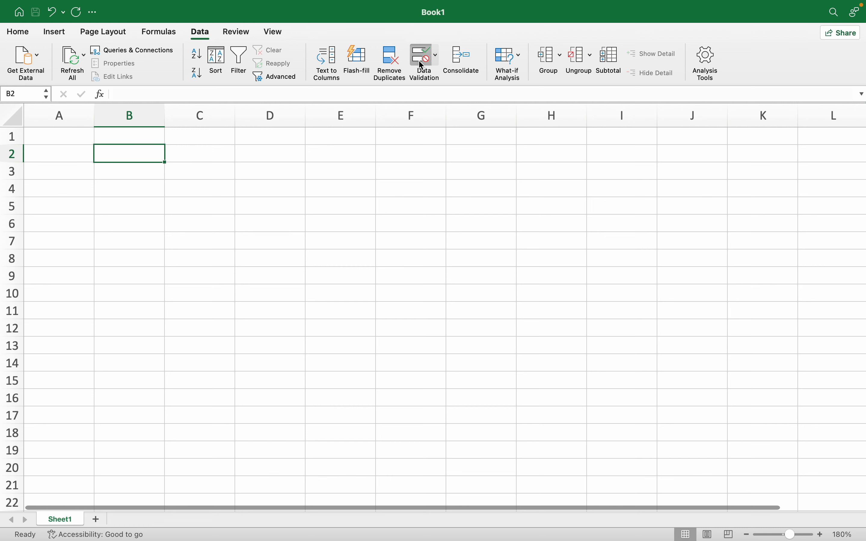
click(420, 55)
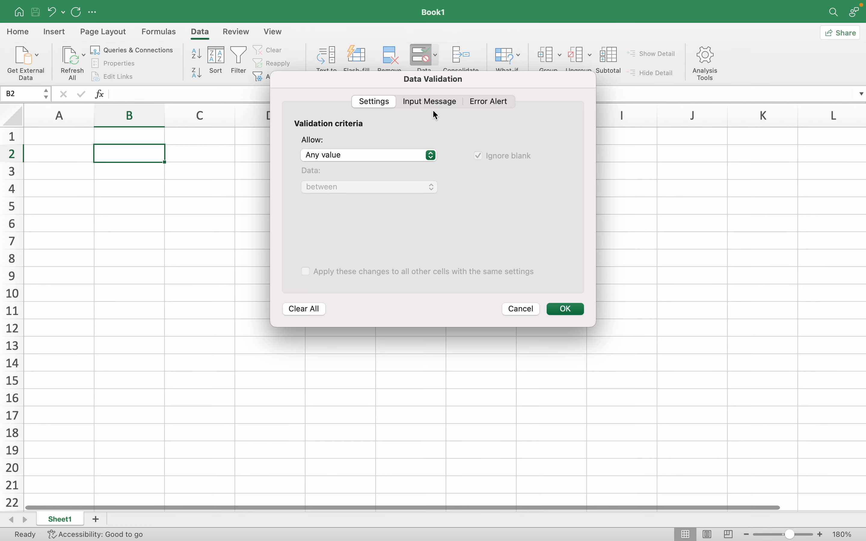
Add an input message titled 'Warning' reading 'user should enter only numeric value in this cell' and confirm
click(429, 101)
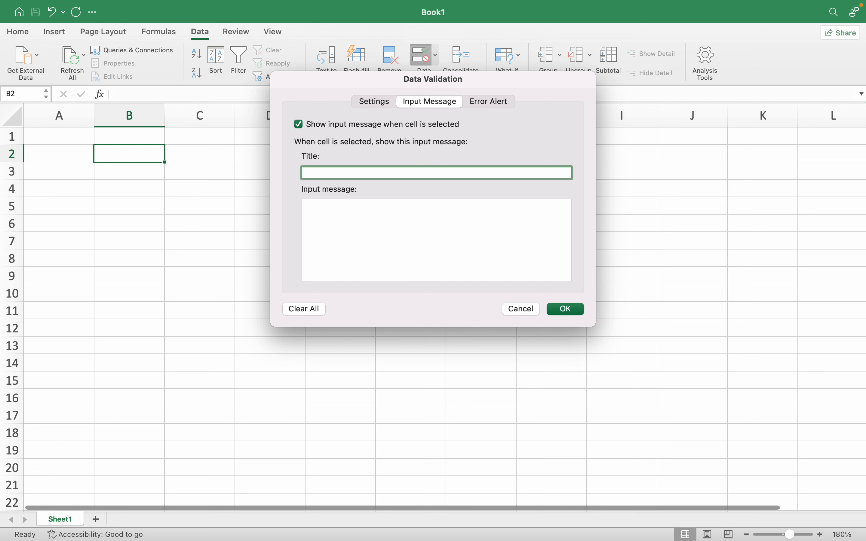
text(Warning)
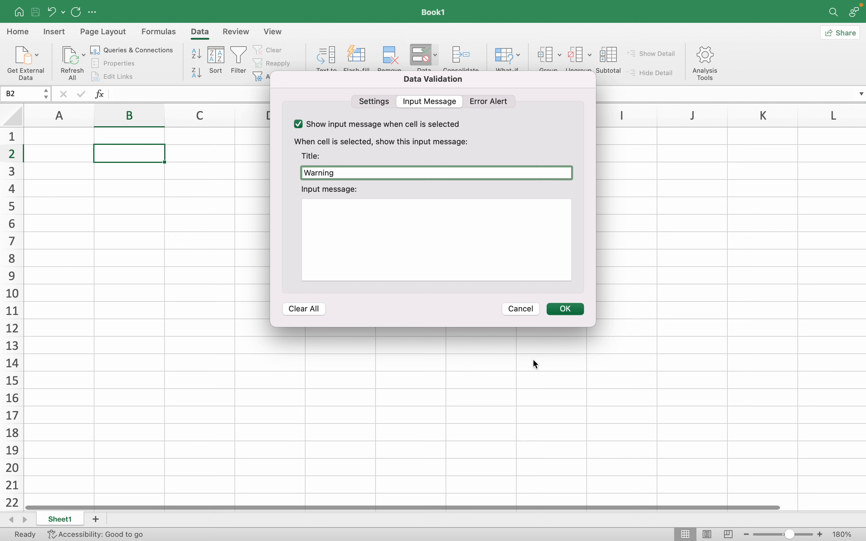
click(429, 240)
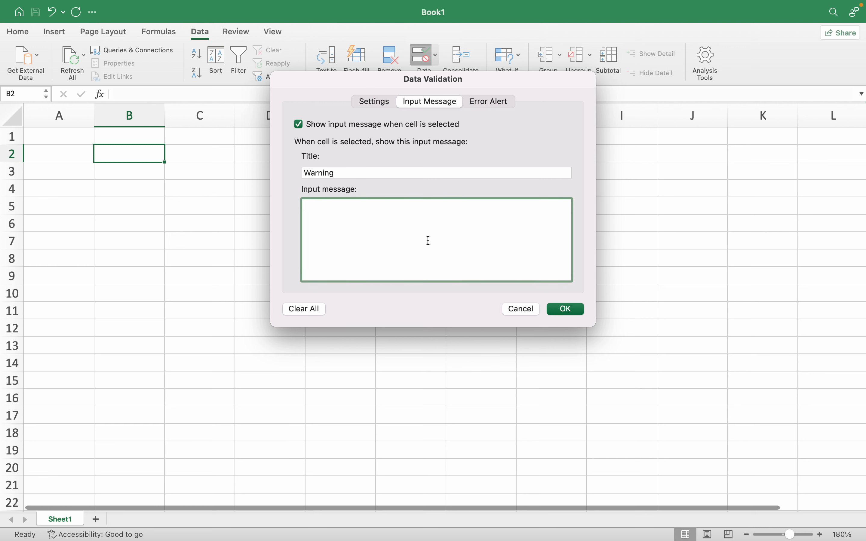
text(user should ente)
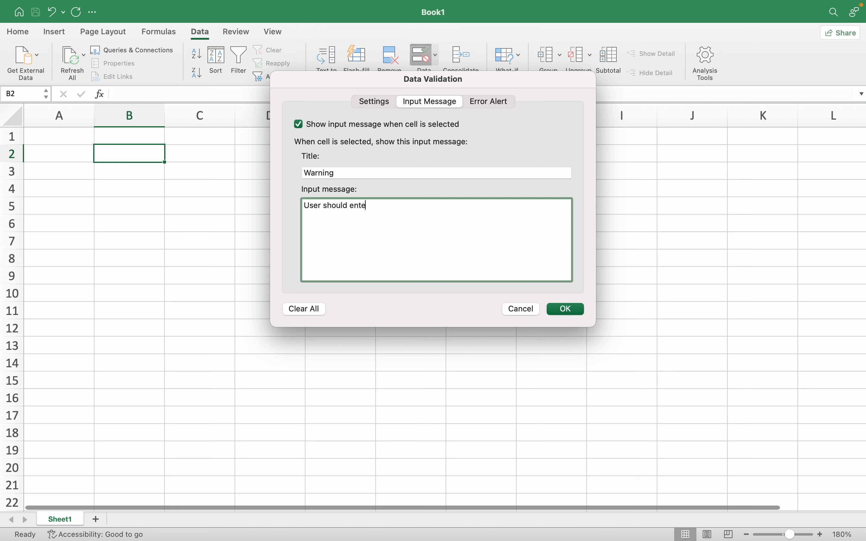
text(r only num)
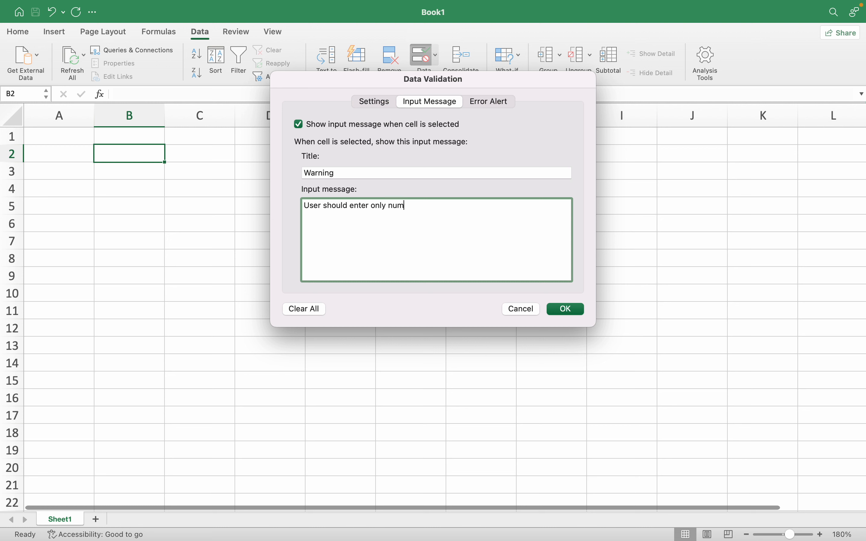
text(eric value i)
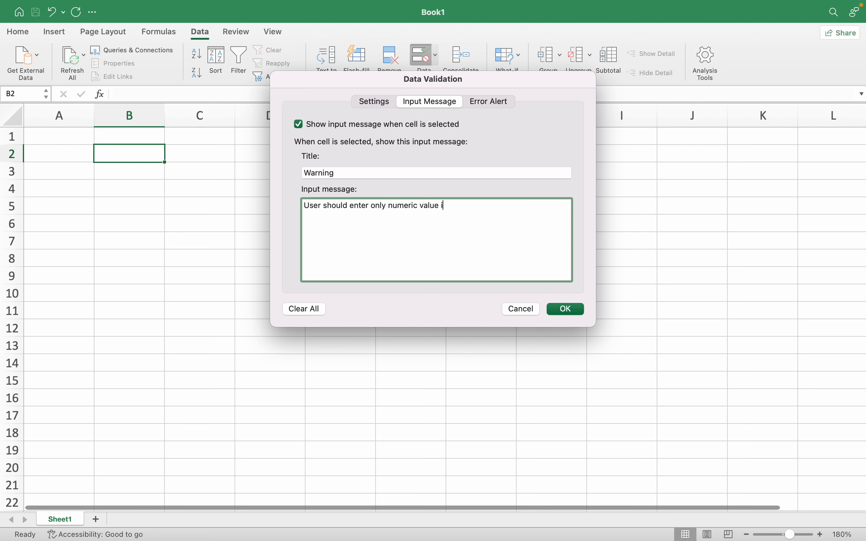
text(n this cell)
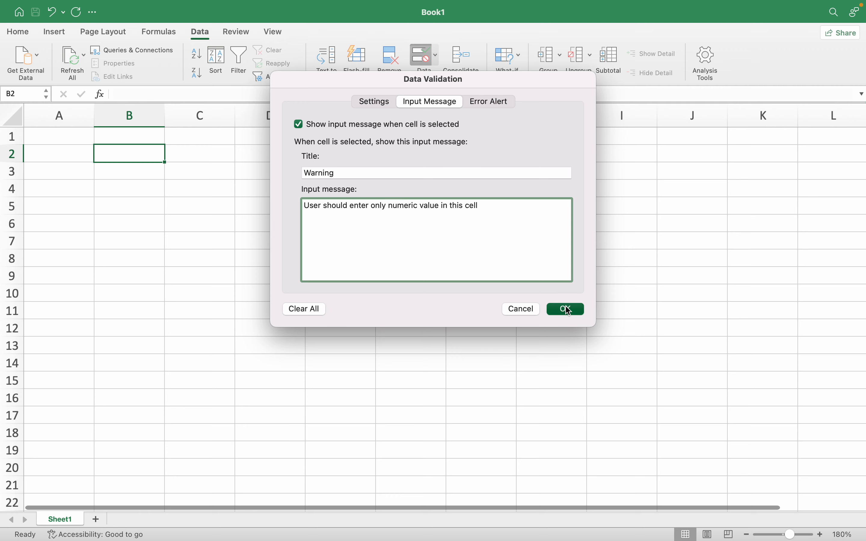
click(564, 309)
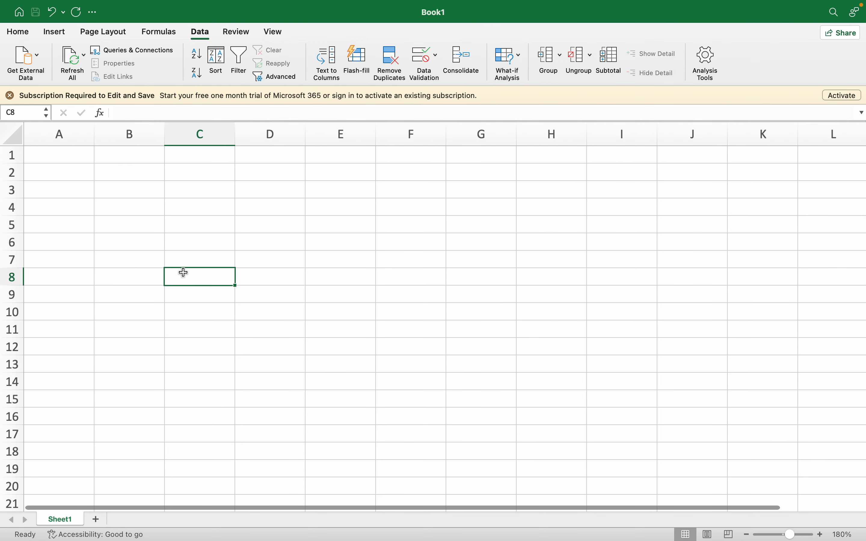
Select B2 to show the Warning tip, move away to hide it, and return to show it again
click(129, 172)
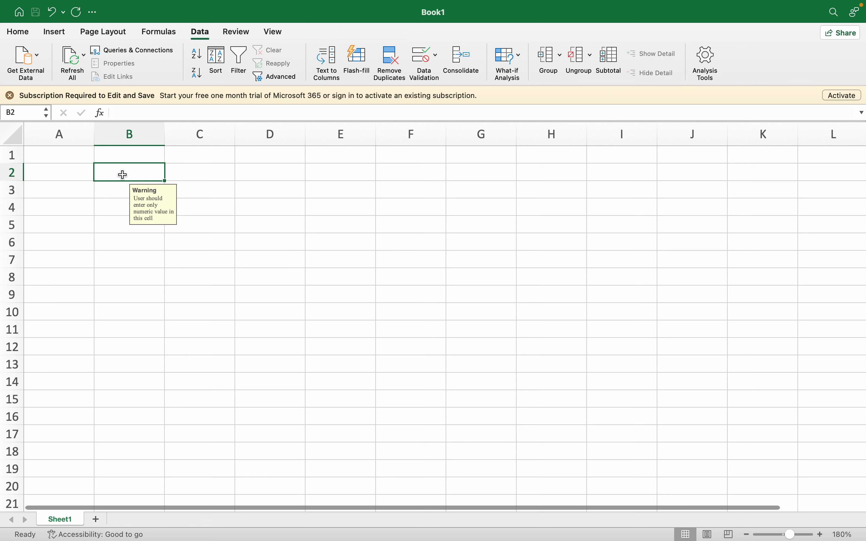
mouse_move(195, 261)
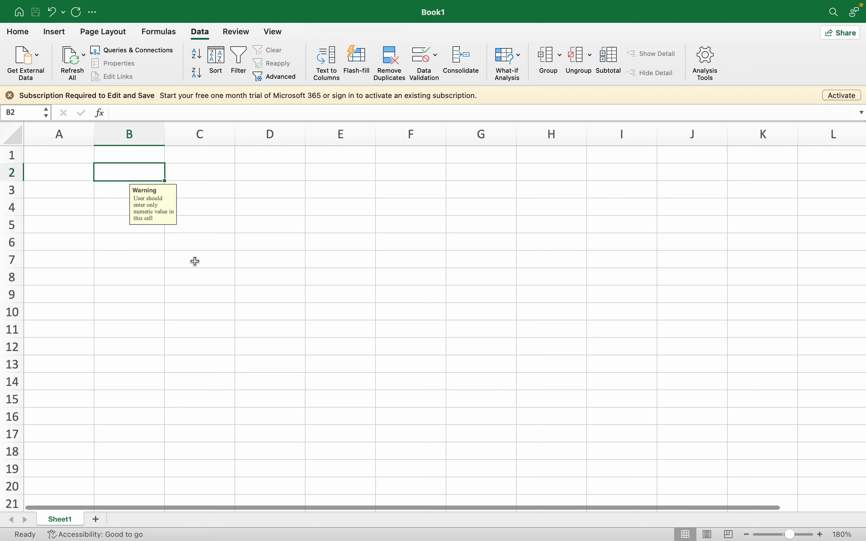
mouse_move(156, 201)
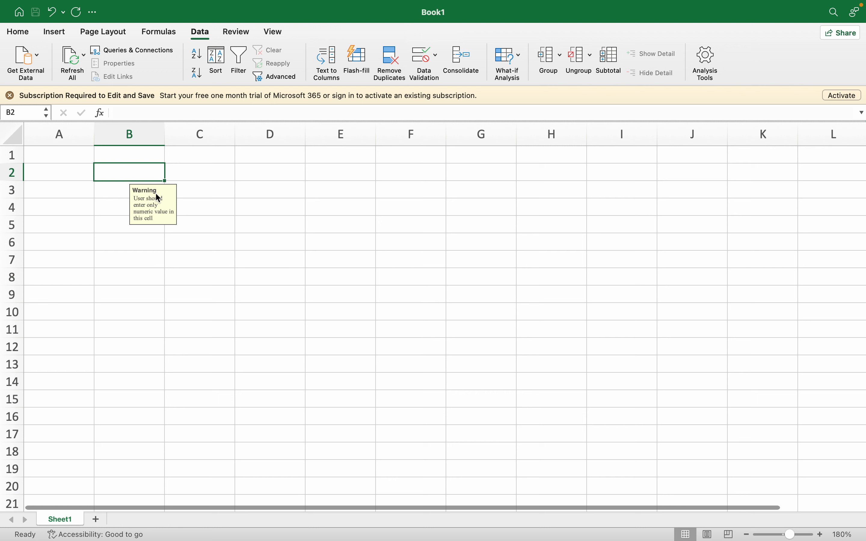
mouse_move(144, 248)
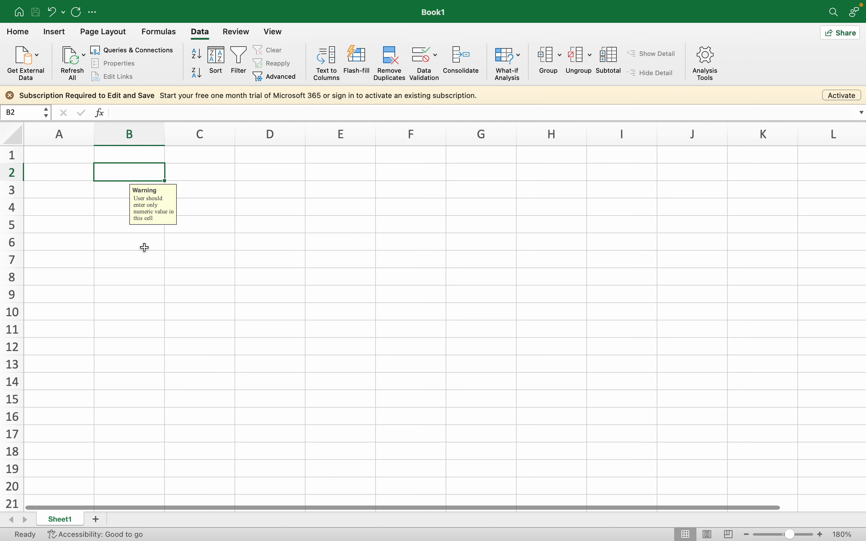
click(270, 294)
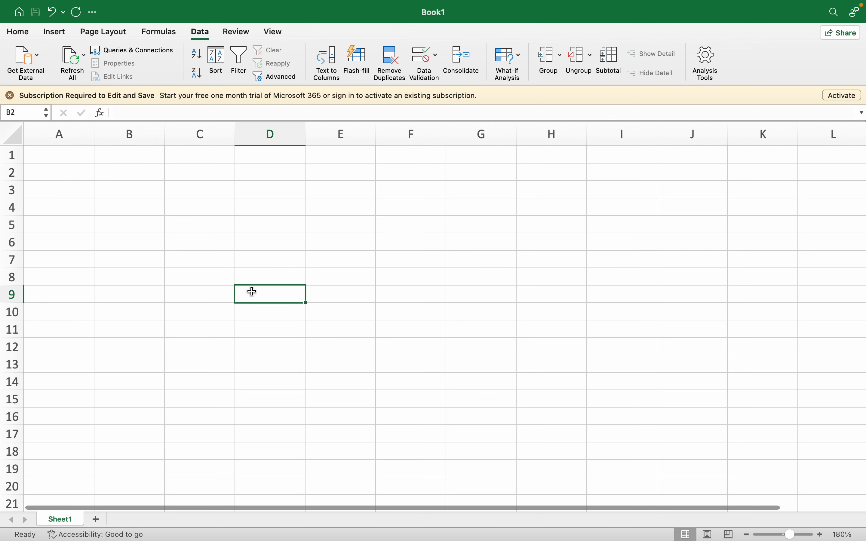
click(129, 172)
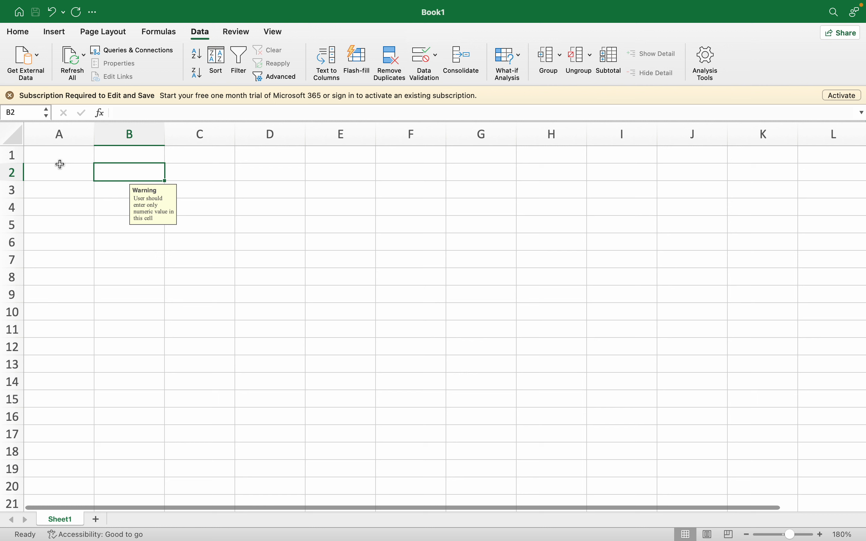
mouse_move(141, 171)
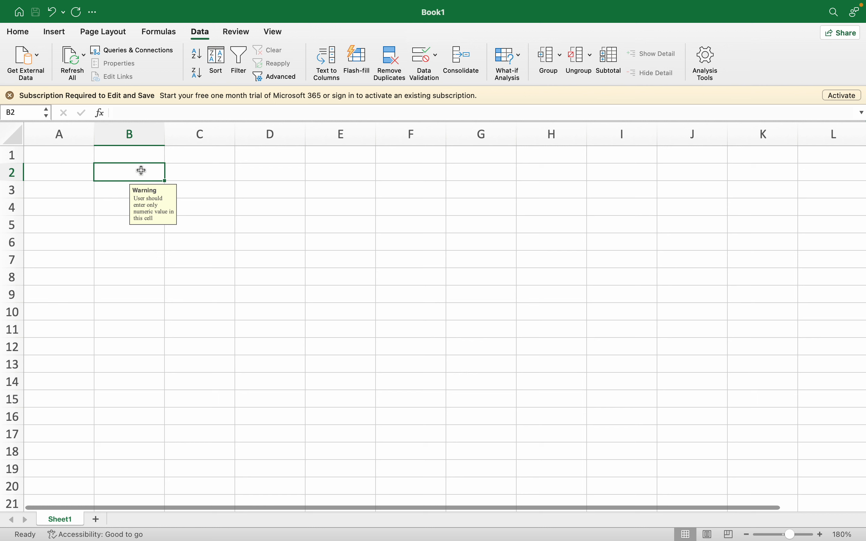
mouse_move(219, 279)
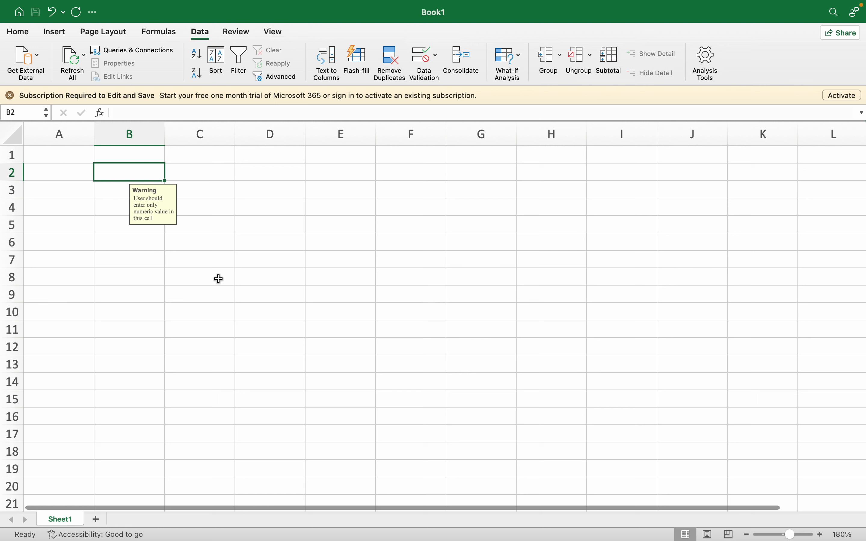
mouse_move(183, 293)
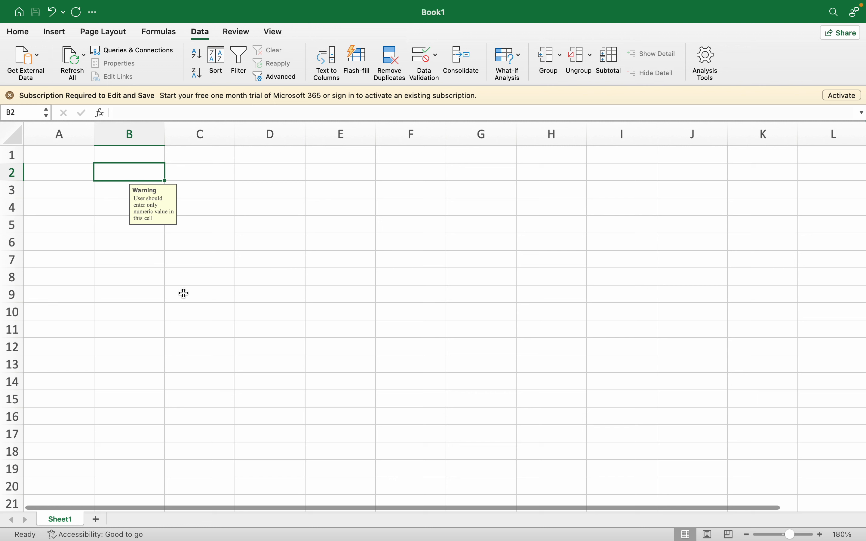
mouse_move(270, 404)
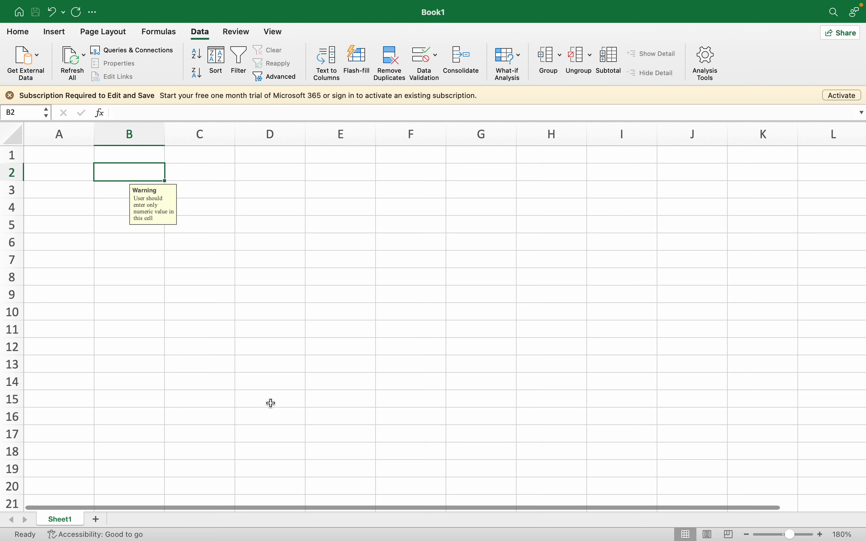
mouse_move(278, 373)
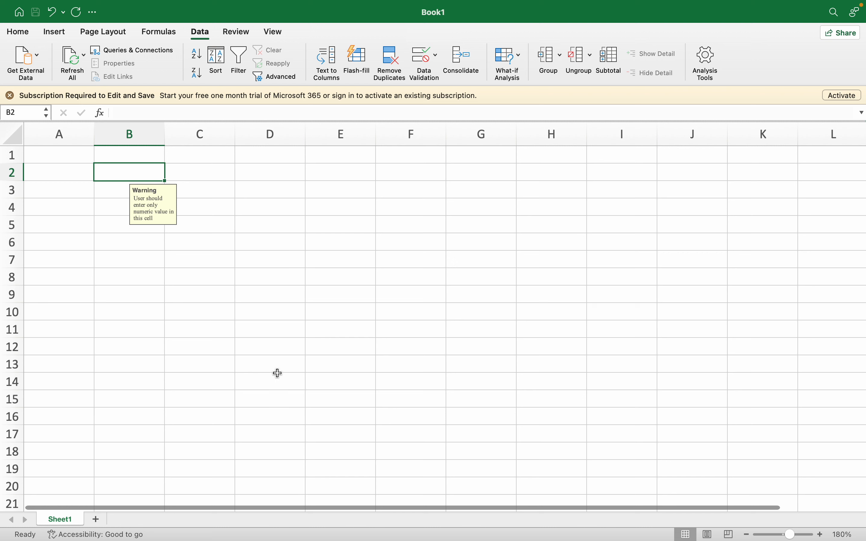